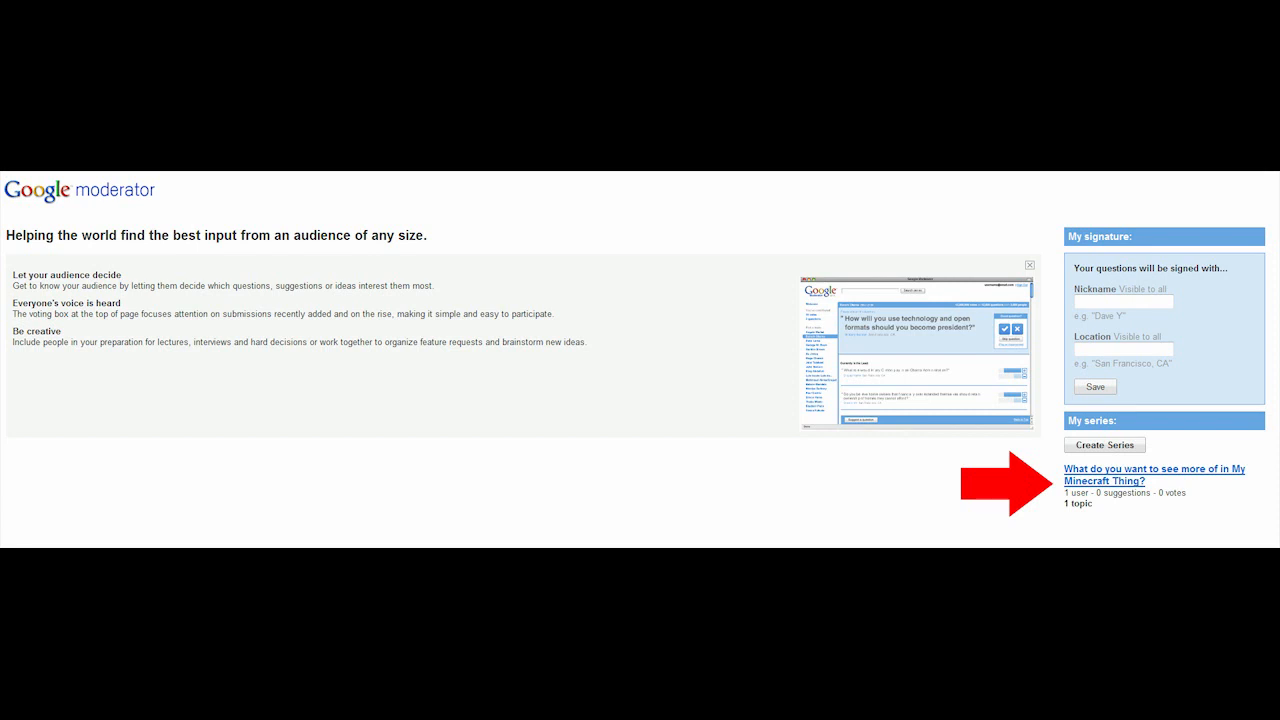
# Open the series "What do you want to see more of in My Minecraft Thing?" from My series
pyautogui.click(1156, 476)
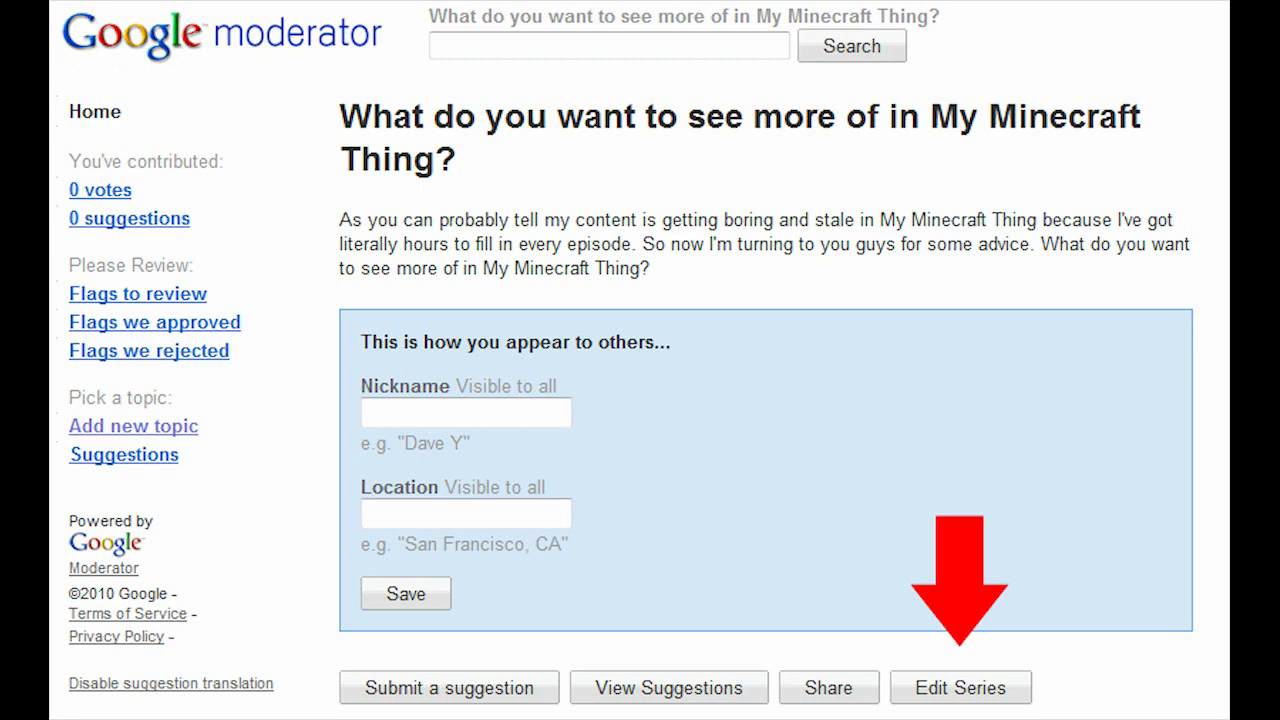
# Edit the series and show its visibility choices, Public on the web and Anyone with a link
pyautogui.click(960, 688)
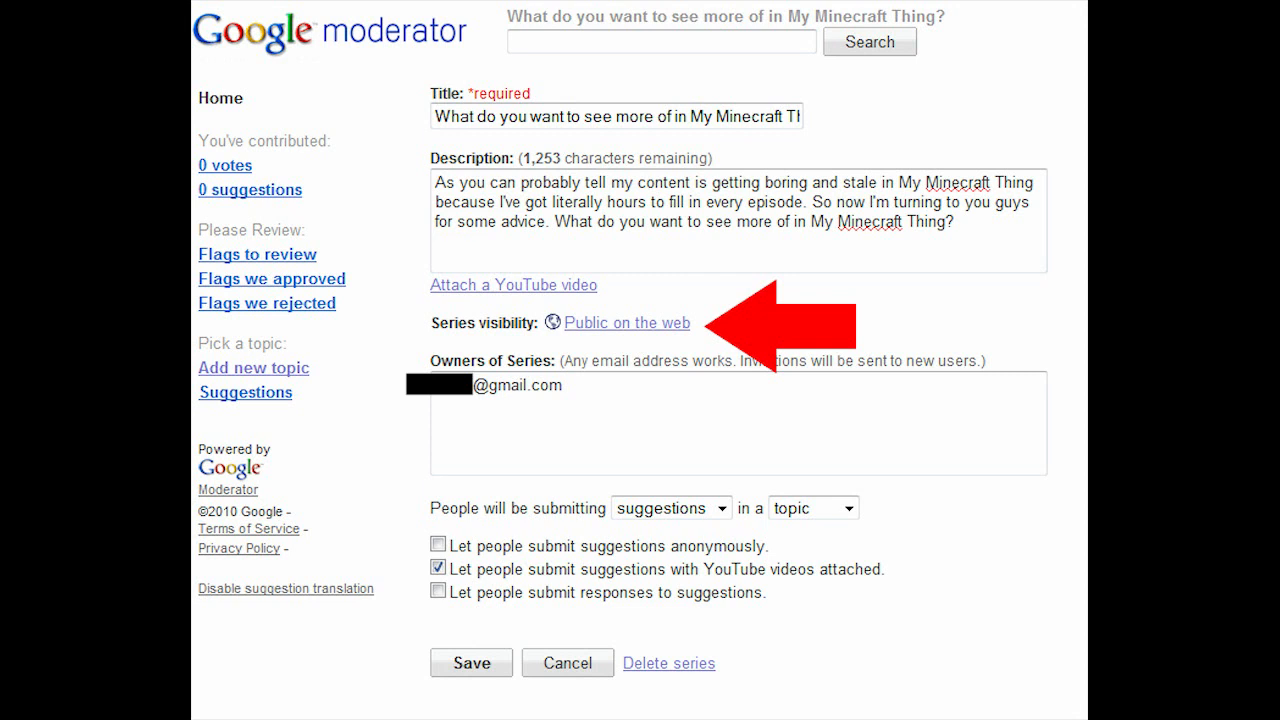
pyautogui.click(626, 322)
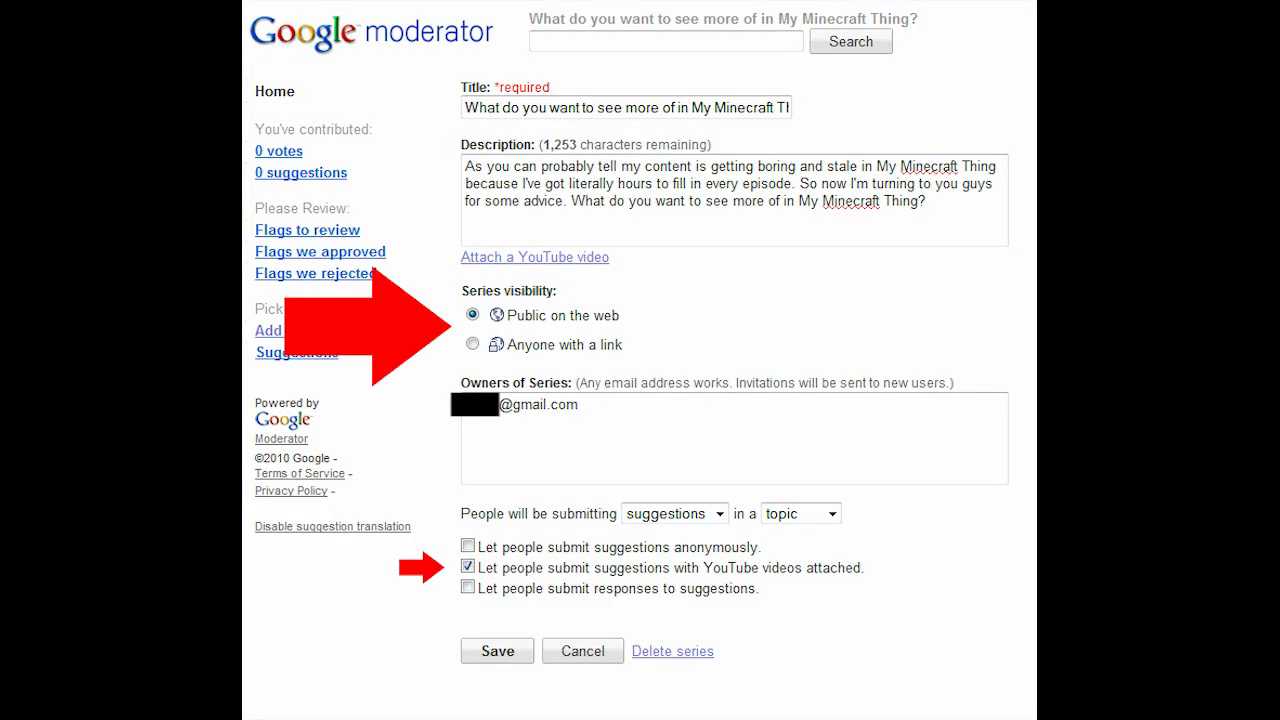